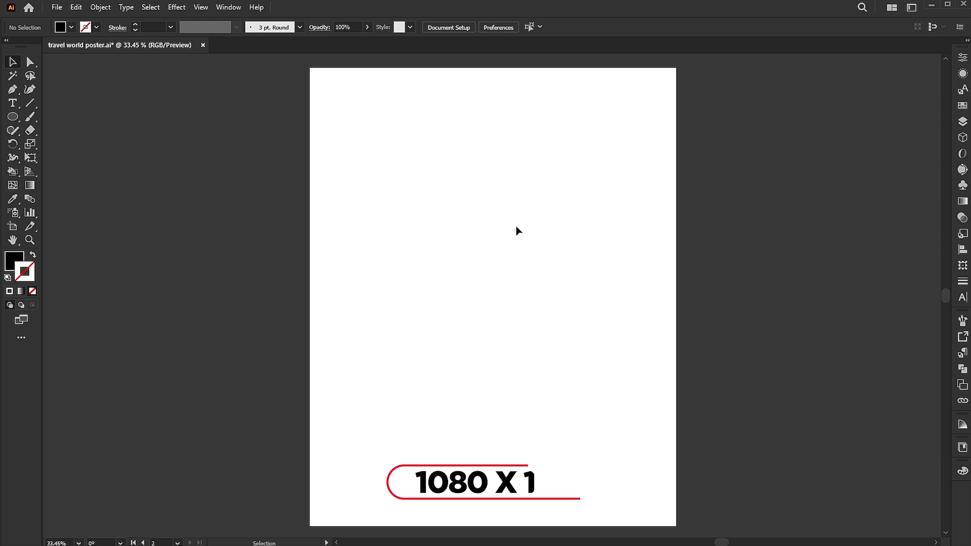
Step: Create an 800×800 px black circle from the Ellipse dialog and align it to the artboard centre
left_click(11, 135)
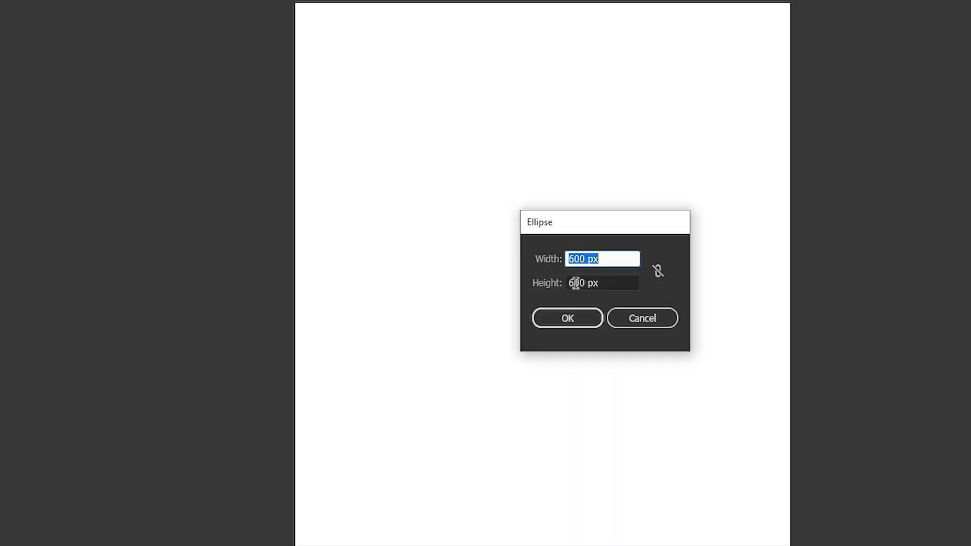
type("800")
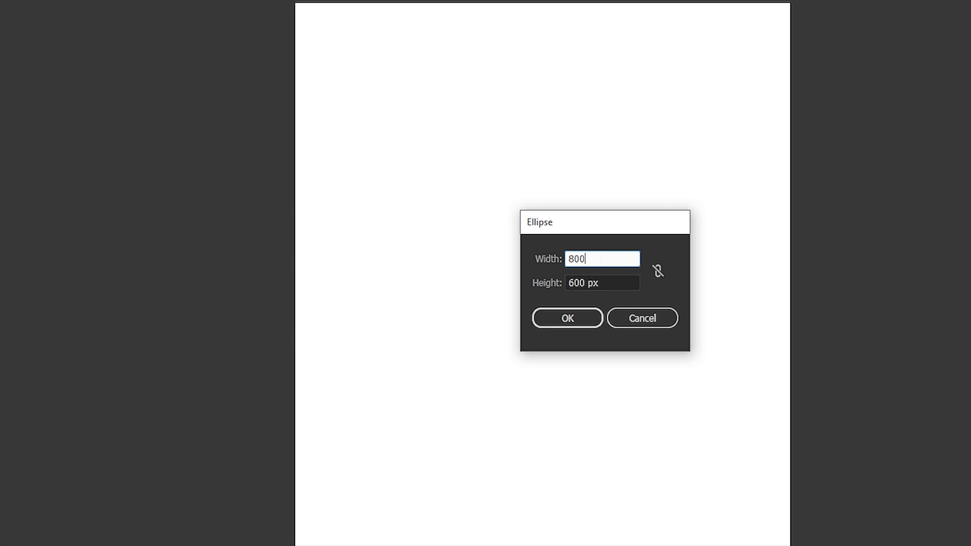
left_click(566, 318)
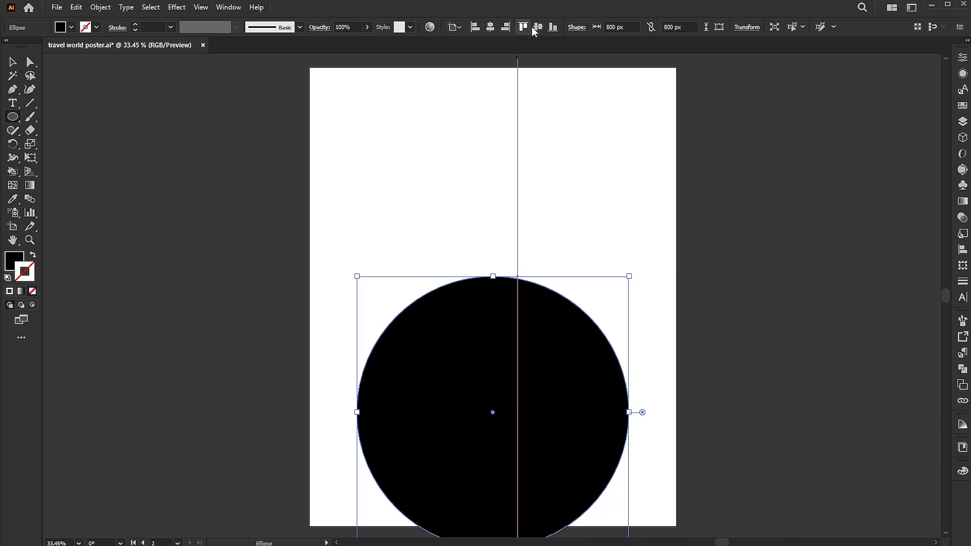
left_click(72, 7)
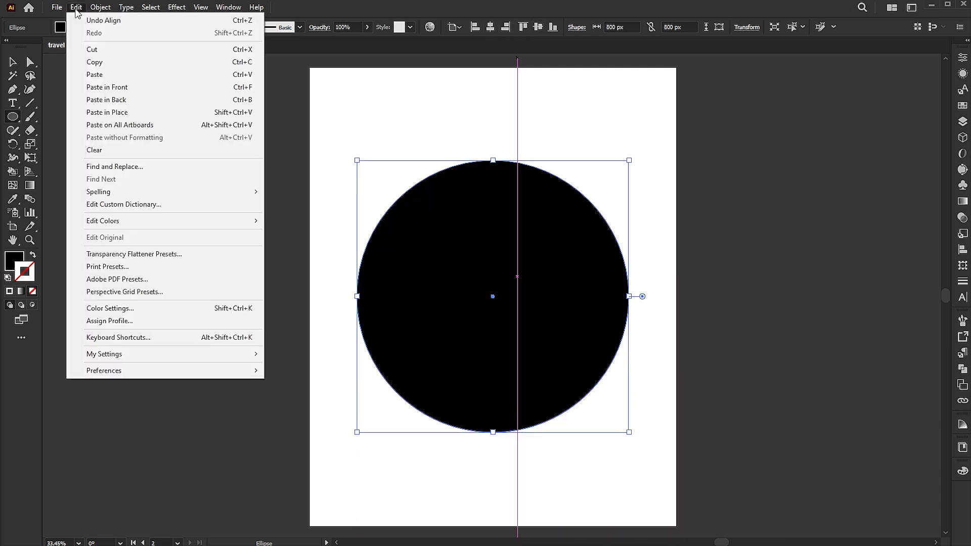
mouse_move(98, 43)
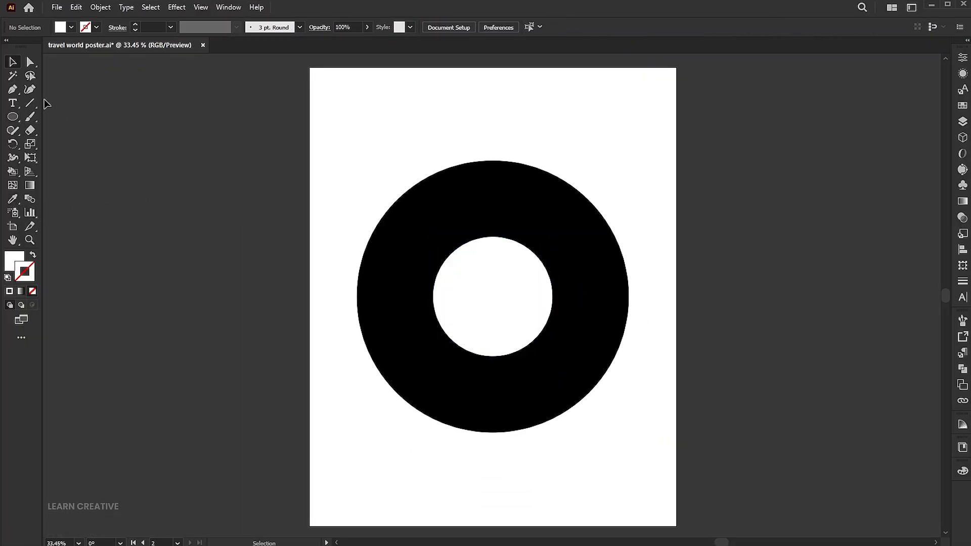
Step: Draw a vertical line through the ring's centre and select it
left_click_drag(492, 145, 492, 296)
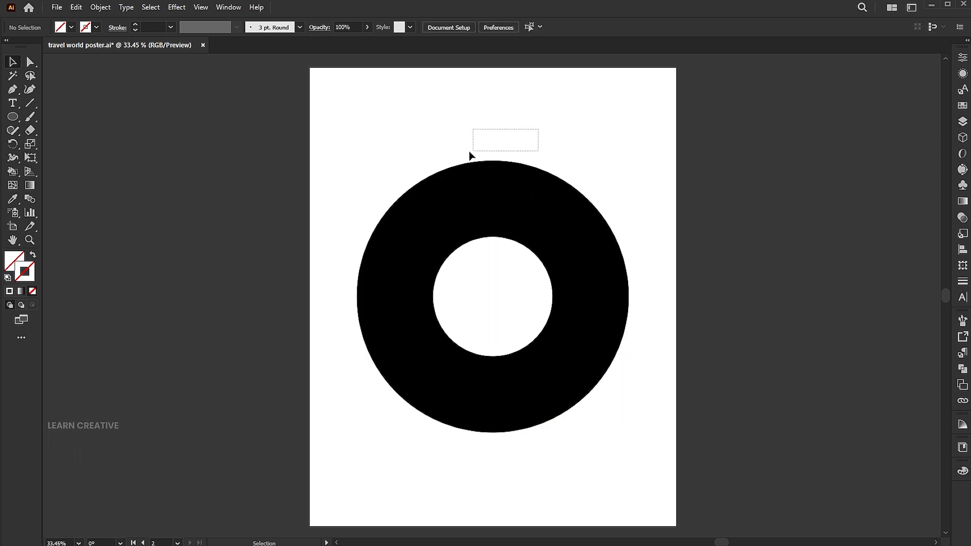
left_click_drag(493, 143, 493, 448)
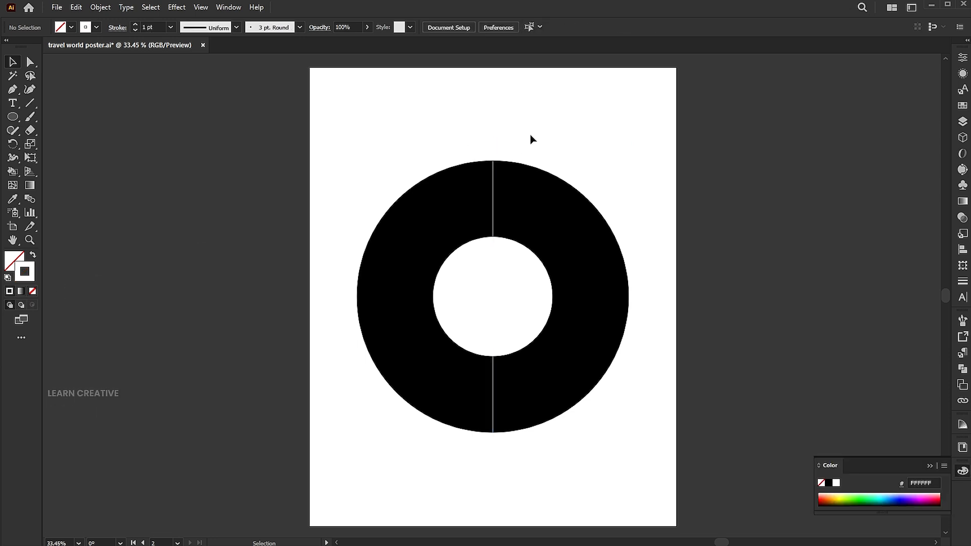
left_click(492, 296)
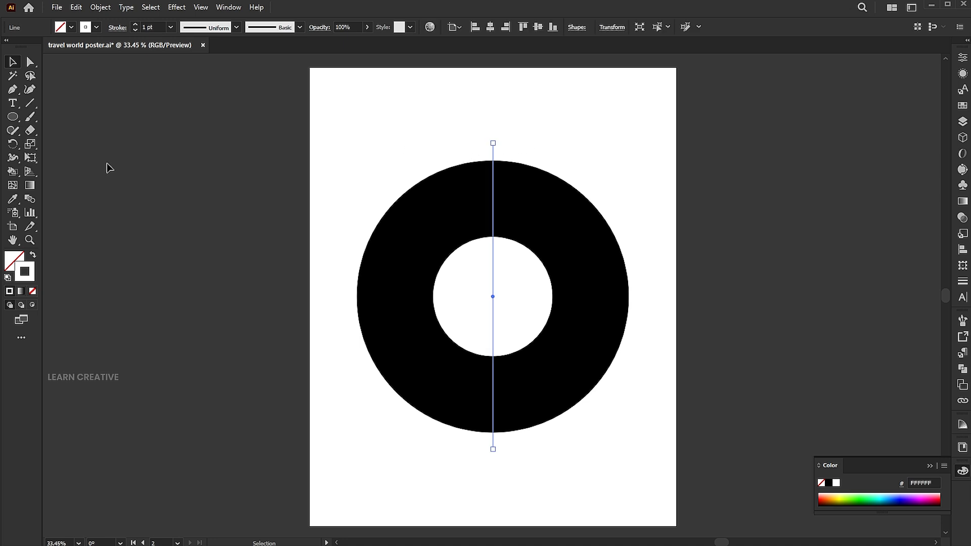
Step: Rotate-copy the line by 360/6 degrees so three lines cross the ring at 60° intervals
left_click(12, 145)
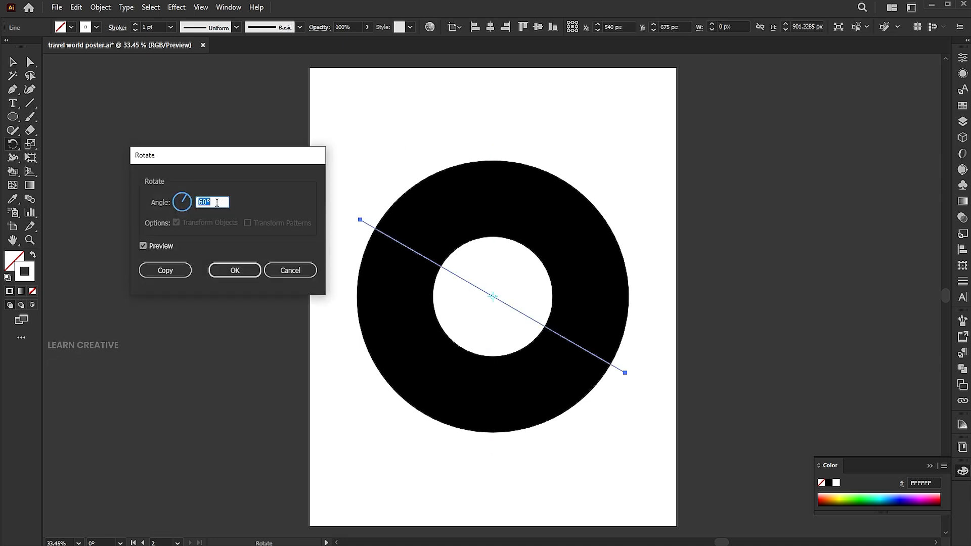
type("360/")
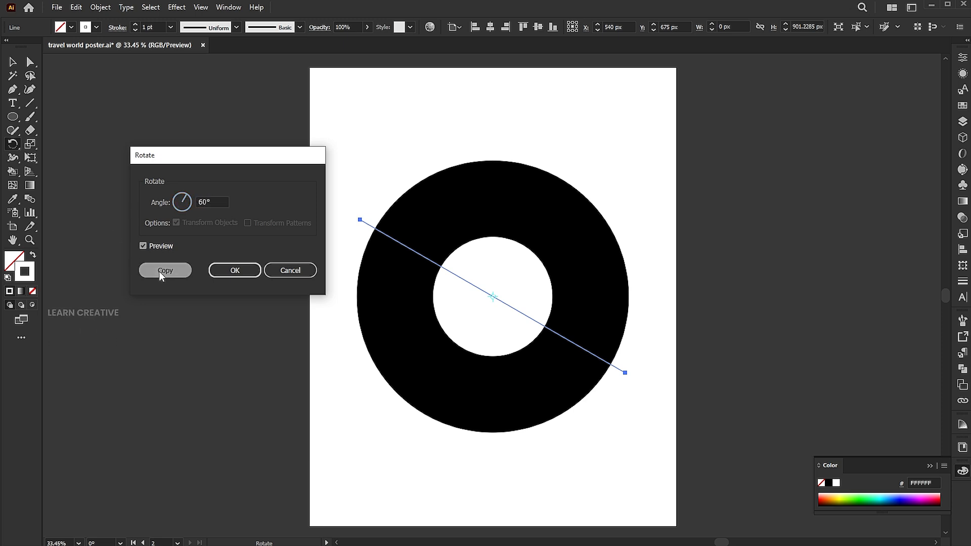
left_click(165, 270)
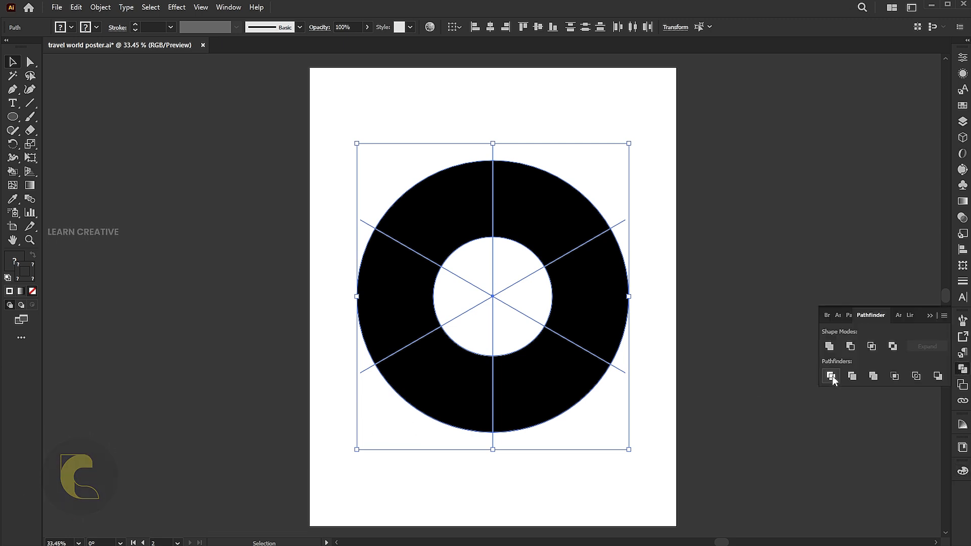
Step: Divide the ring along the lines with Pathfinder and delete all but the upper-right wedge
left_click(831, 375)
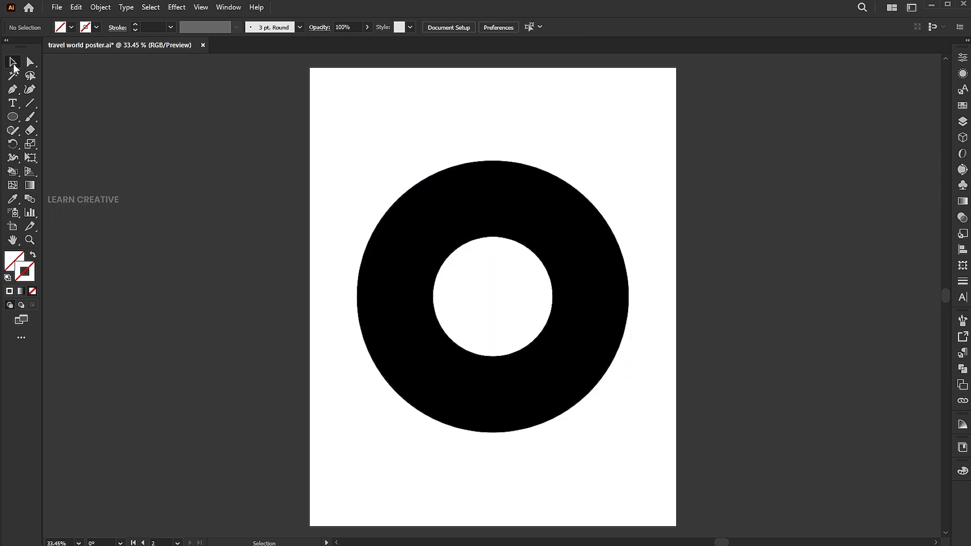
left_click(31, 62)
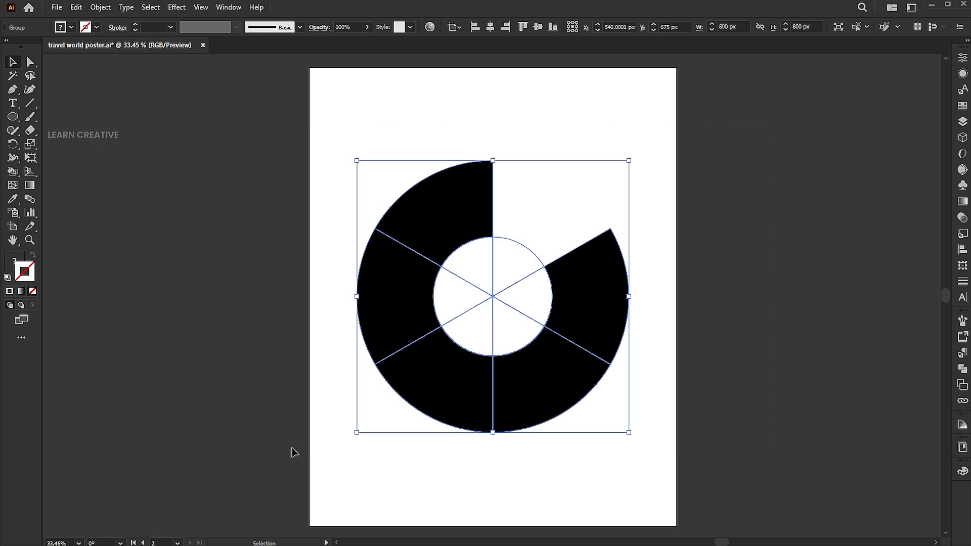
left_click(75, 7)
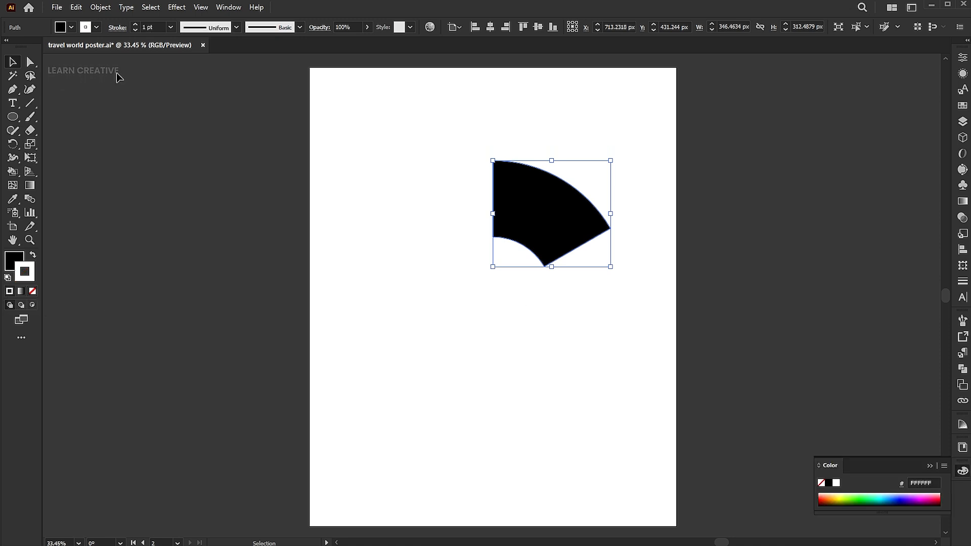
Step: Give the remaining wedge a 9 pt white stroke
left_click(154, 27)
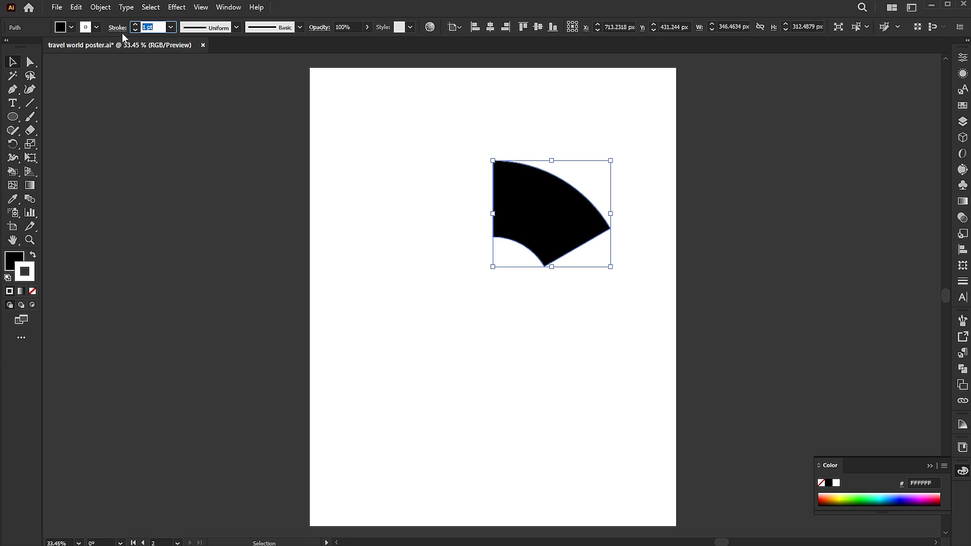
type("9 pt")
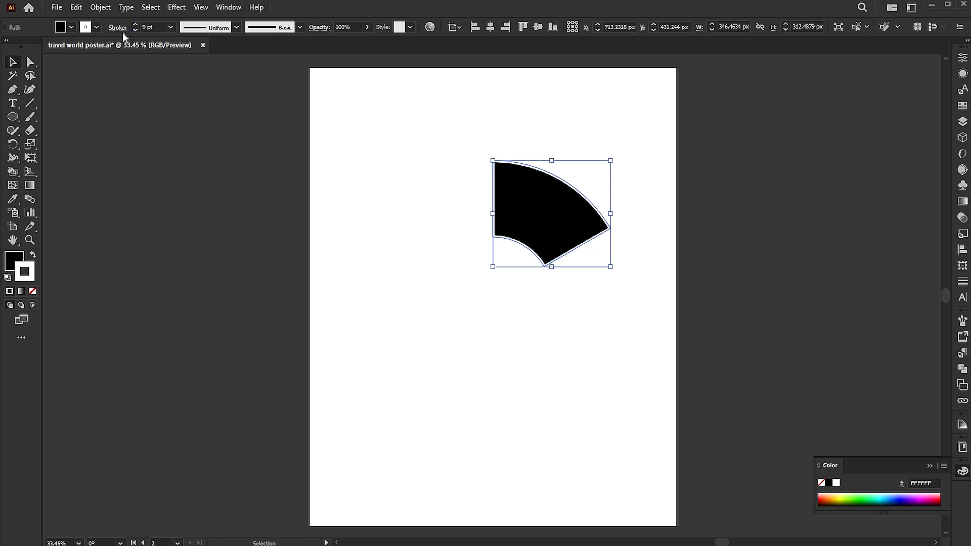
Step: Apply a radial repeat to the wedge so six copies form a pinwheel around the centre
left_click(99, 7)
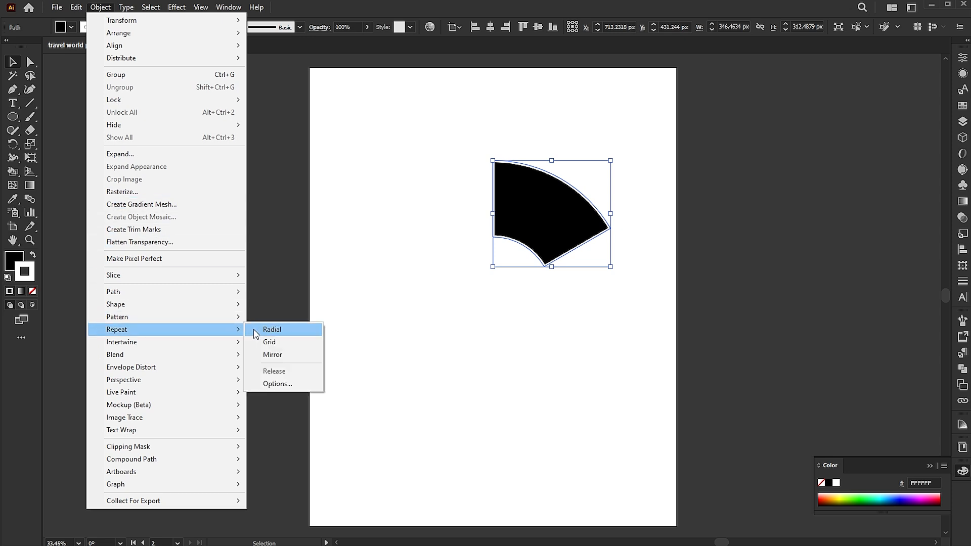
left_click(271, 329)
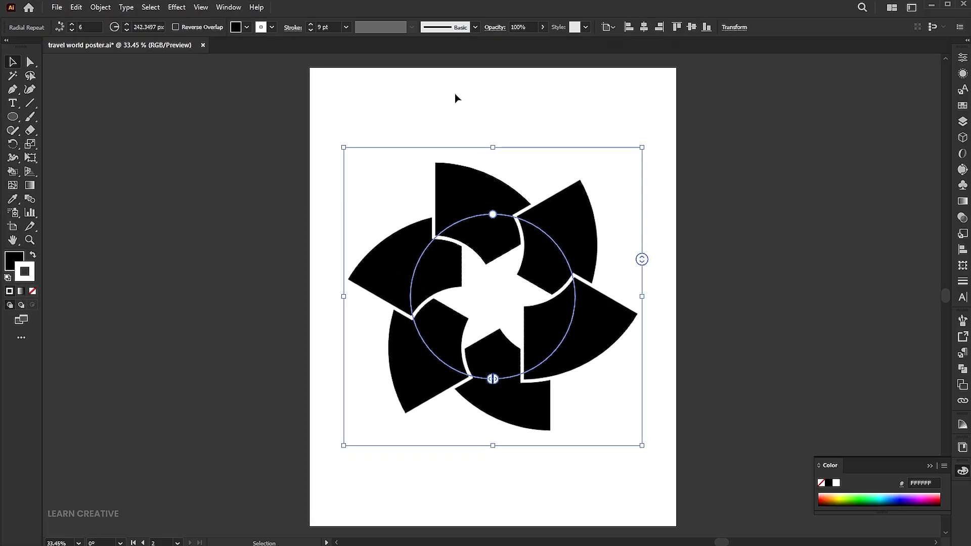
left_click(104, 7)
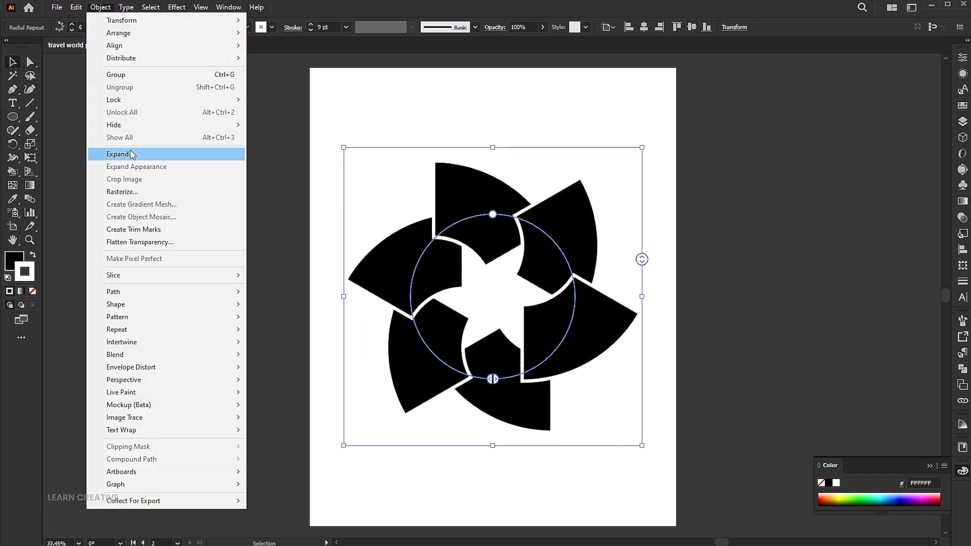
Step: Expand the radial repeat, converting fills and strokes into plain editable shapes
left_click(116, 155)
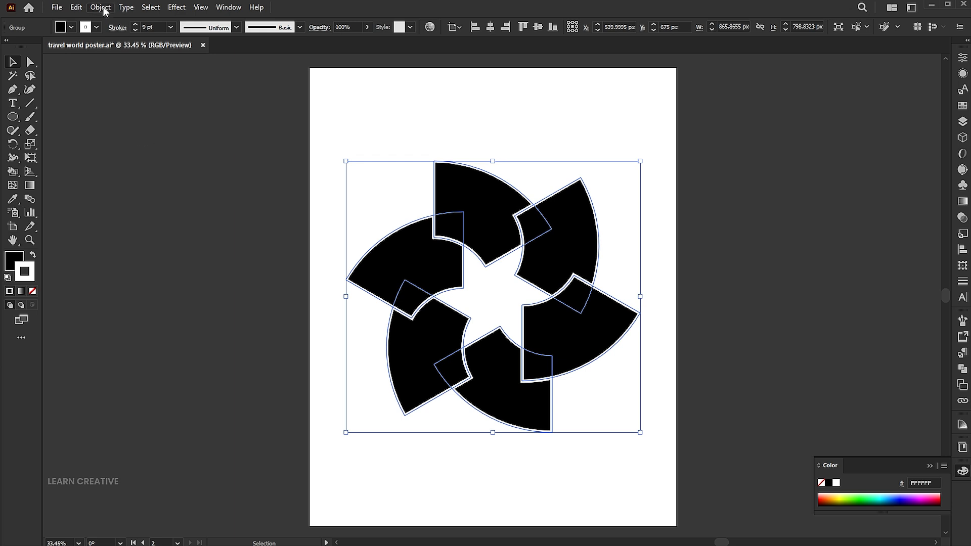
left_click(101, 7)
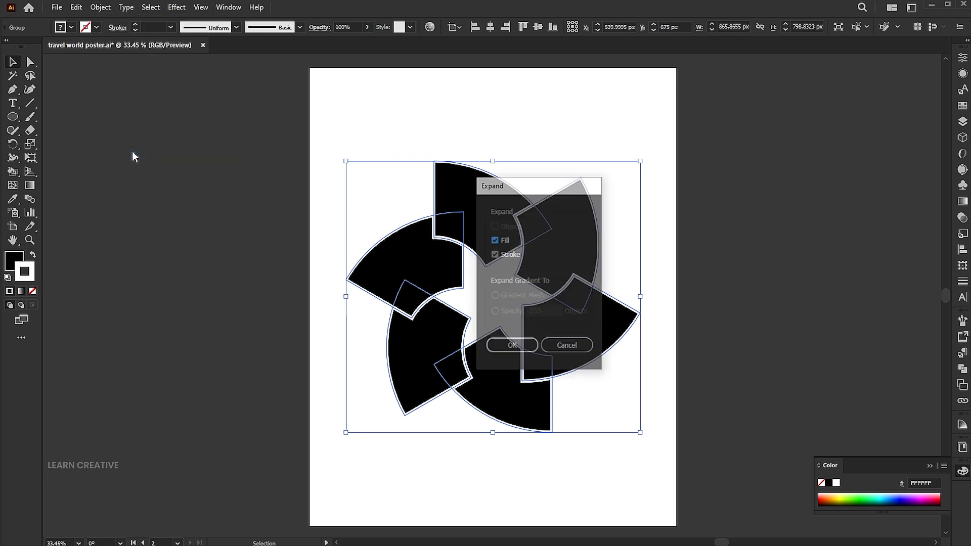
left_click(512, 344)
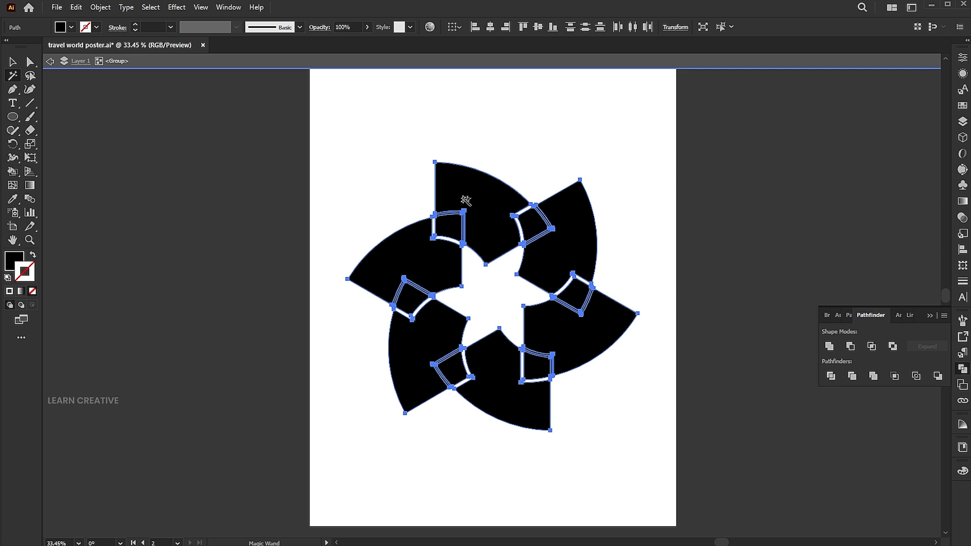
Step: Cut the white outline pieces, paste them in front and unite them into one divider shape
left_click(75, 8)
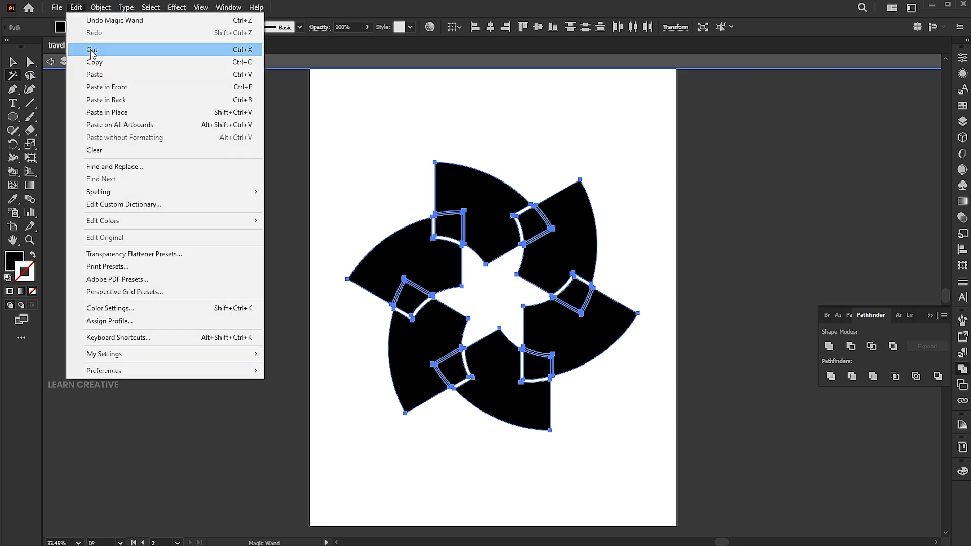
left_click(93, 50)
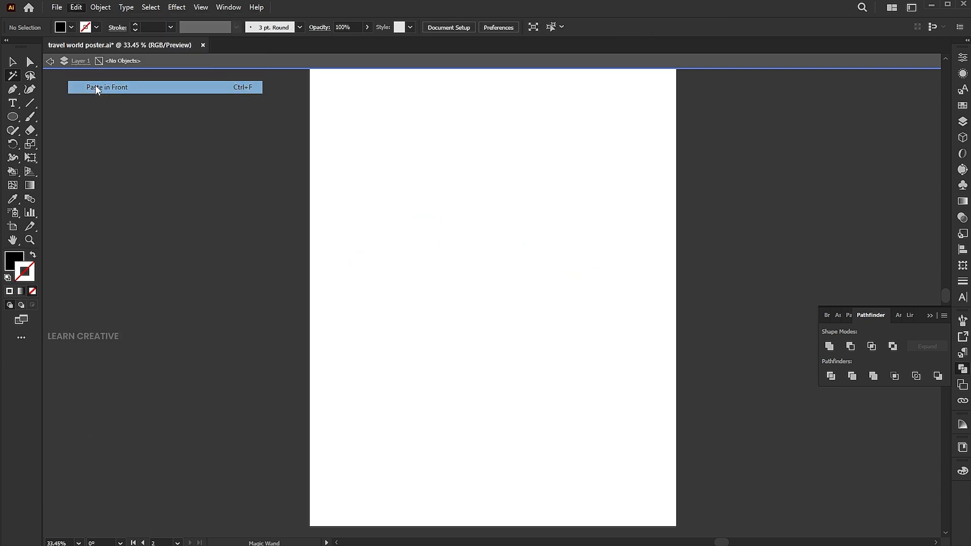
left_click(106, 87)
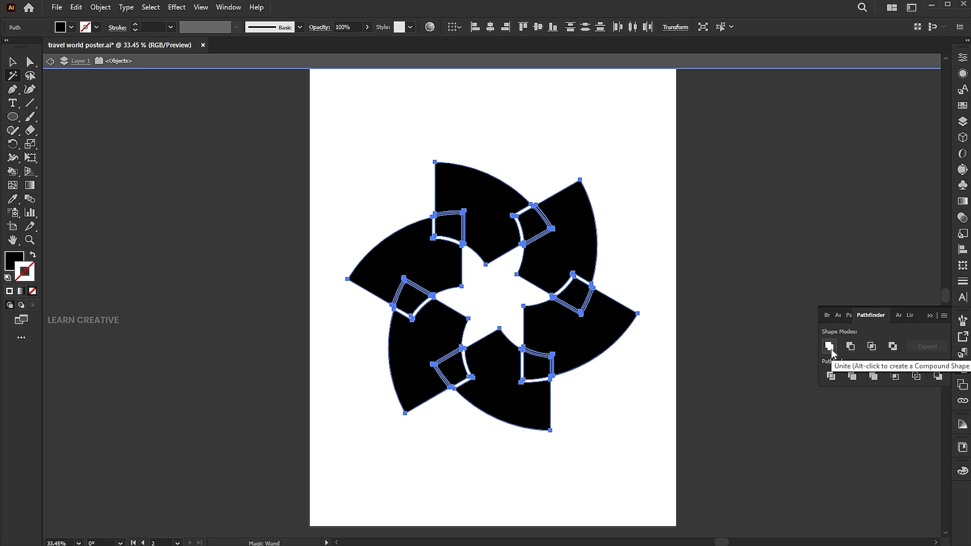
left_click(829, 347)
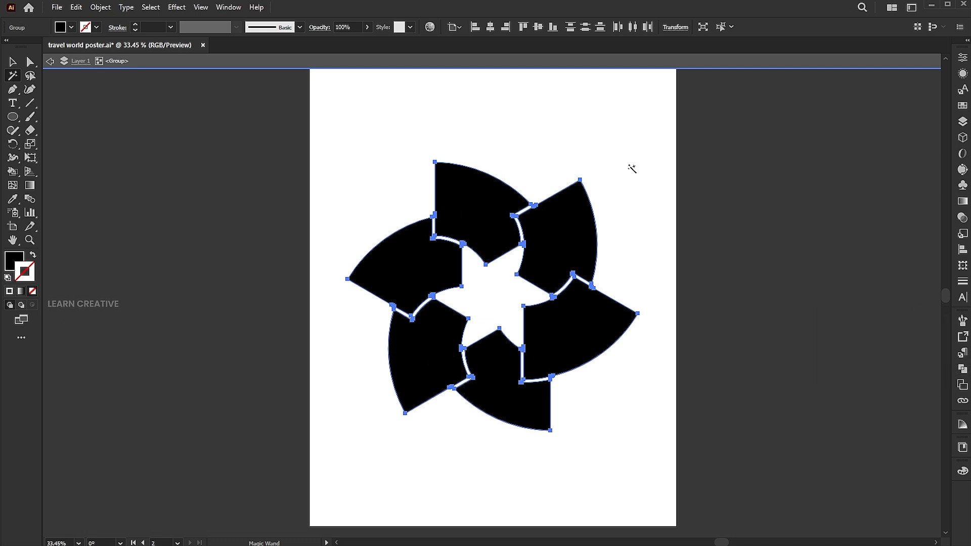
Step: Ungroup the pinwheel shapes and head to the File commands for placing photos
right_click(458, 191)
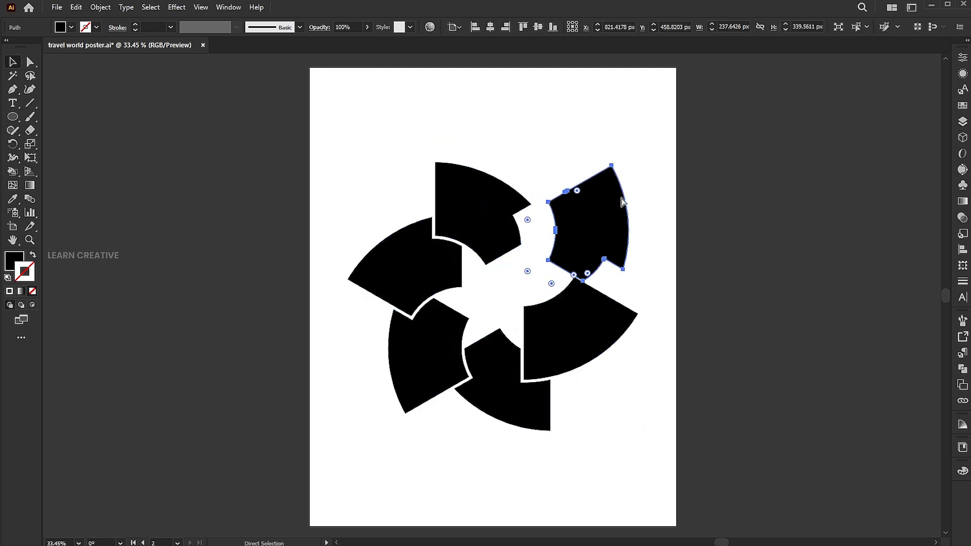
left_click(58, 7)
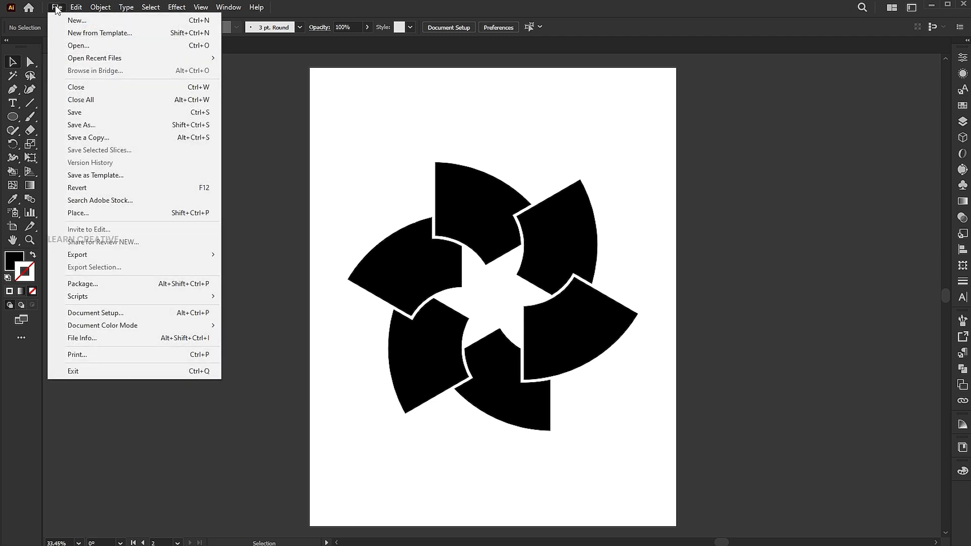
Step: Place the landmark photos (Colosseum, temple at sunset and others) from the Tourist places folder onto the artboard
left_click(78, 212)
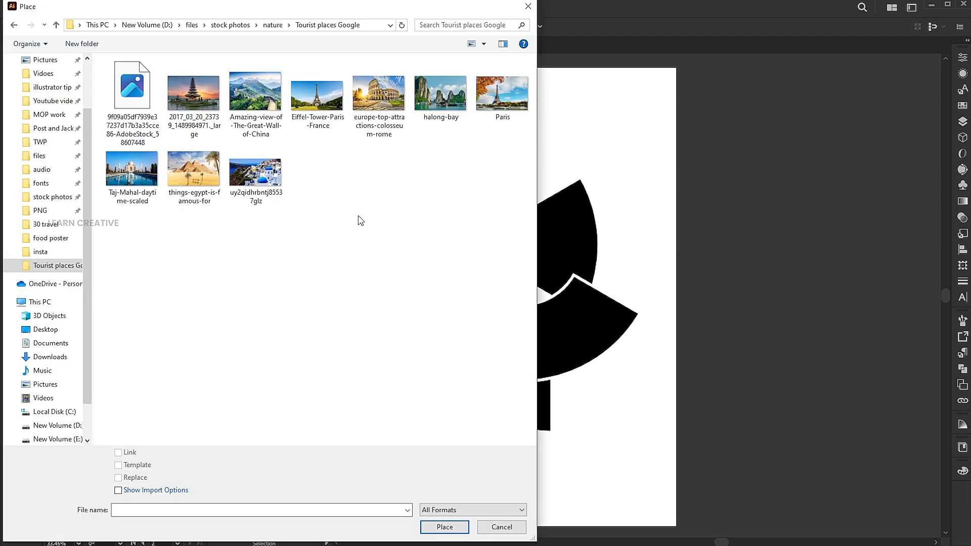
left_click(379, 93)
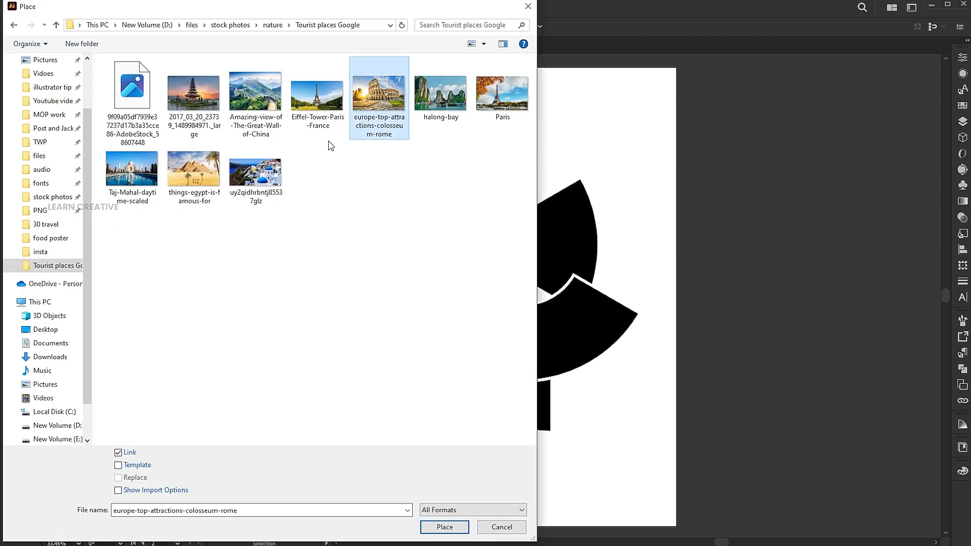
left_click(193, 93)
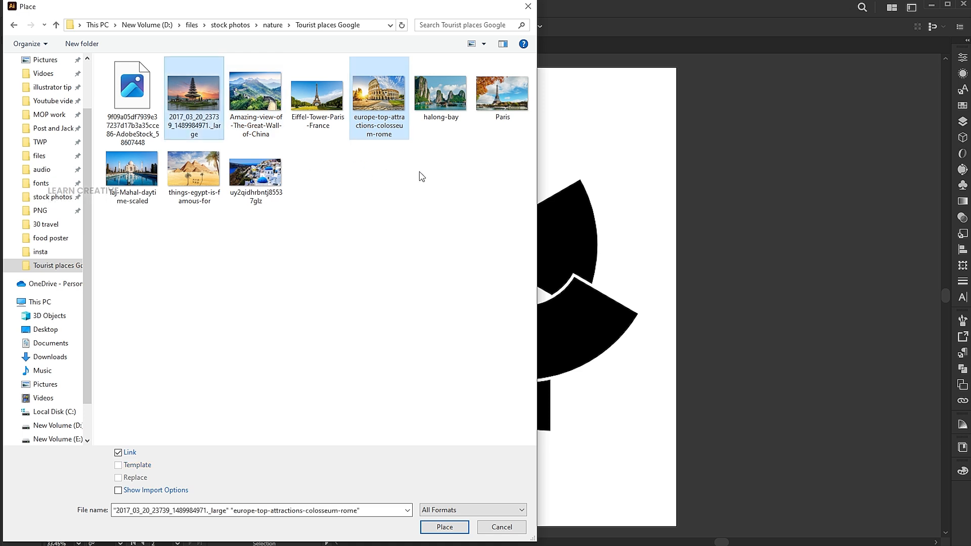
mouse_move(181, 134)
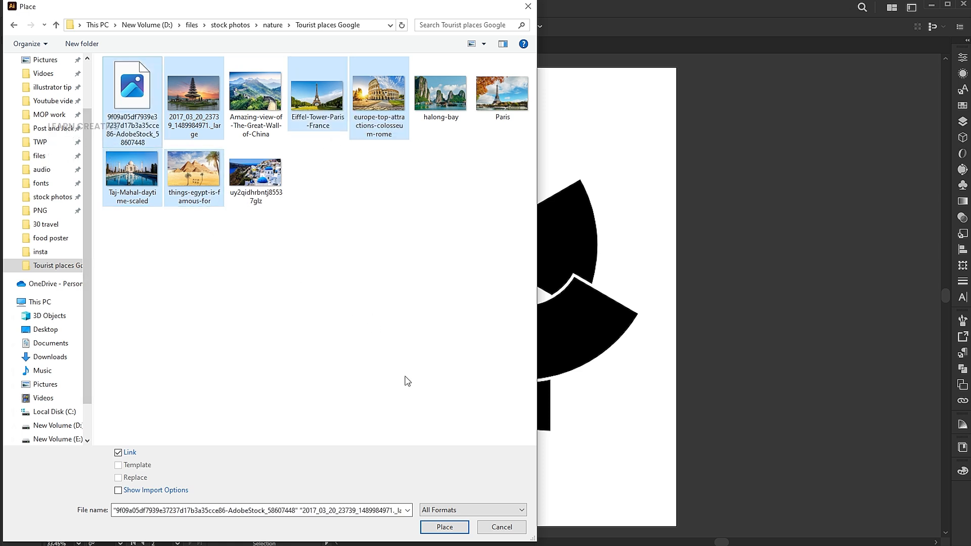
left_click(444, 527)
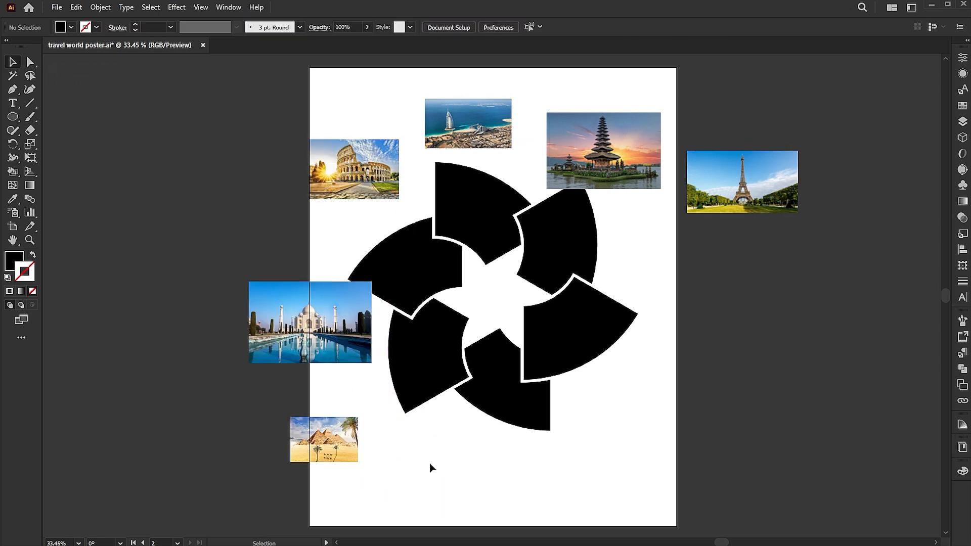
Step: Drag the pyramids photo and another photo onto their own pinwheel segments
left_click_drag(323, 440, 416, 382)
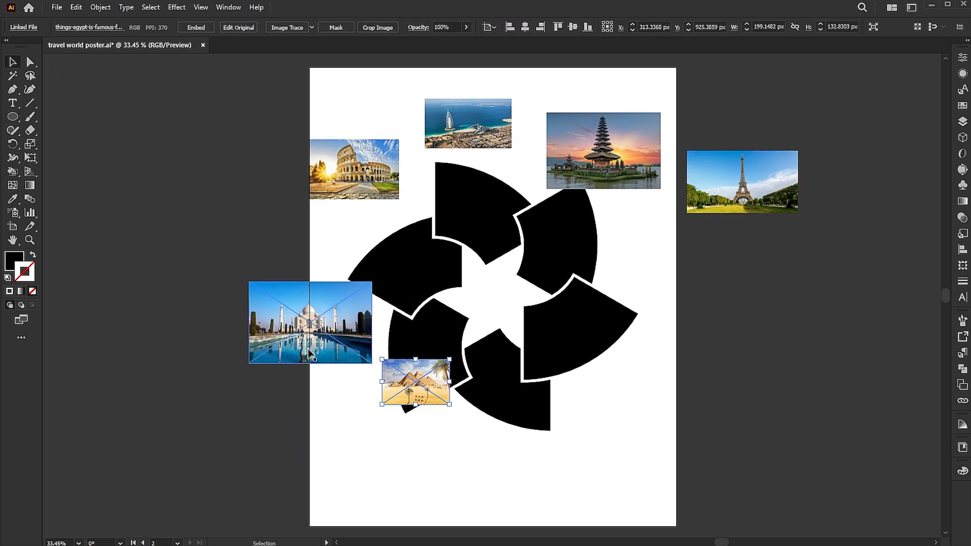
left_click_drag(309, 322, 511, 432)
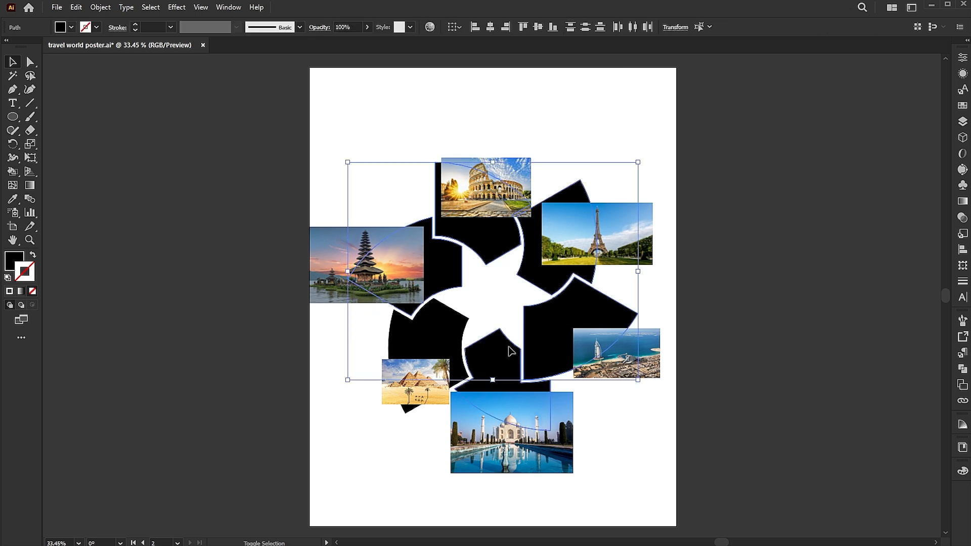
Step: Bring each segment to front and clip the Colosseum and temple photos inside their wedges with clipping masks
right_click(509, 352)
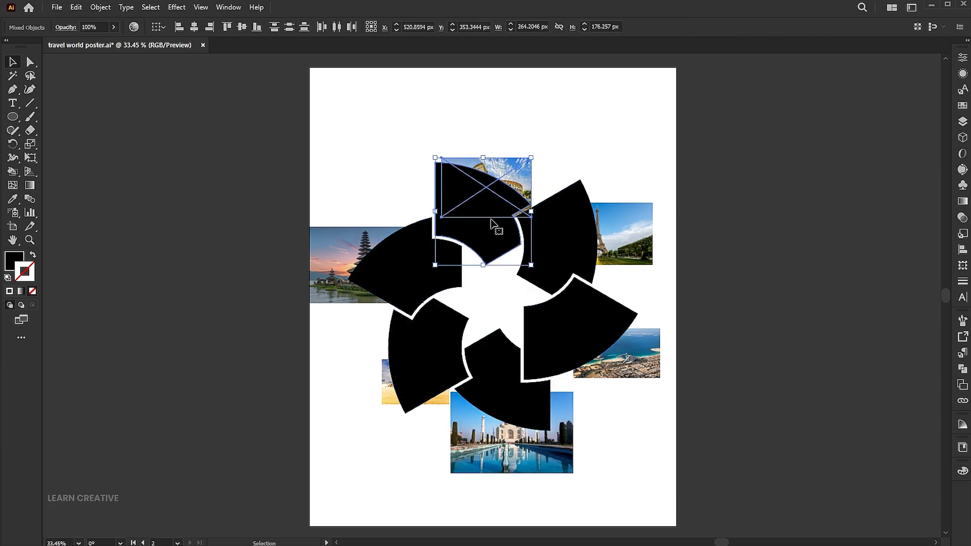
right_click(493, 226)
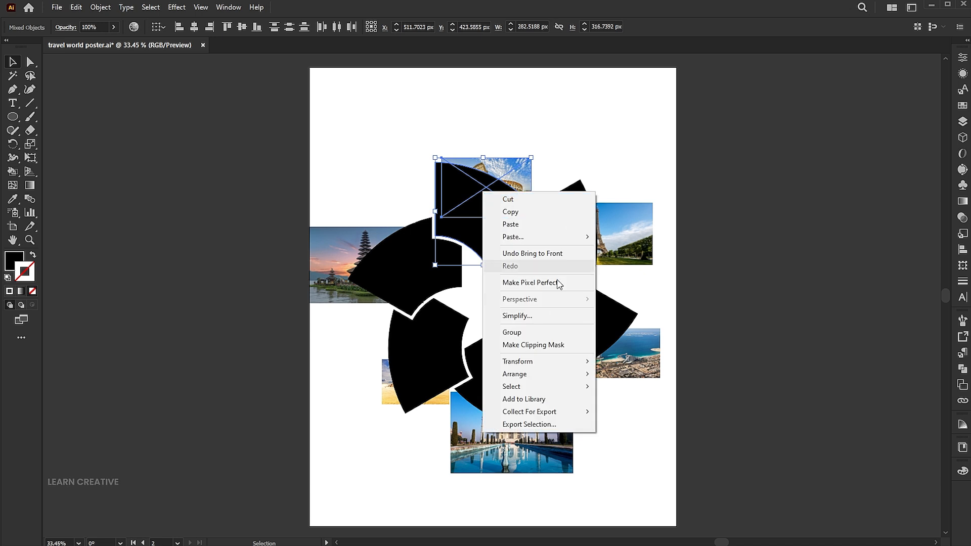
left_click(532, 345)
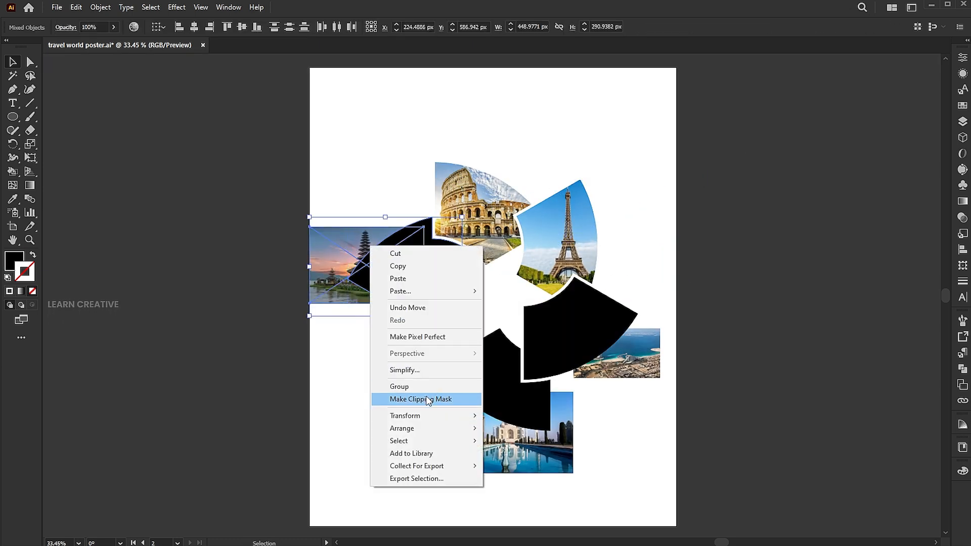
left_click(421, 399)
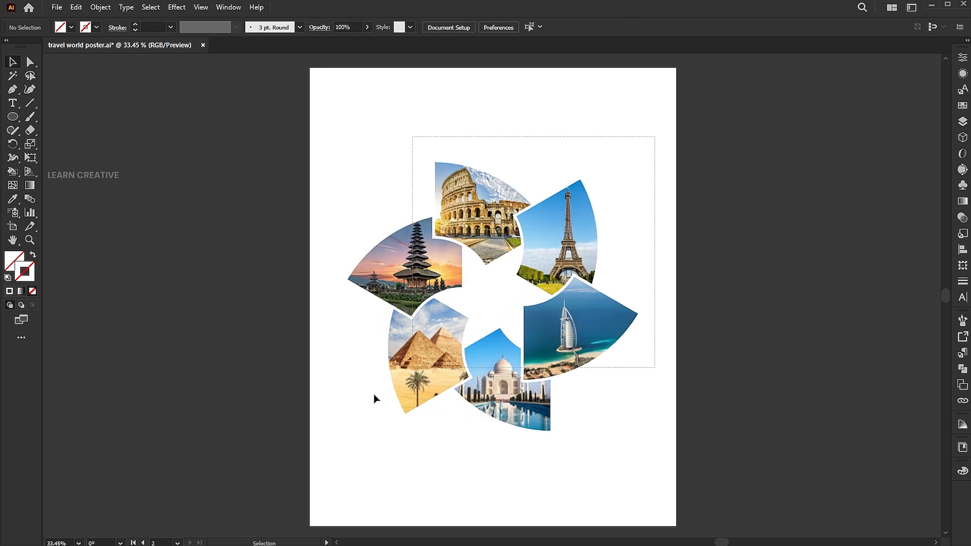
Step: Apply an Inner Glow to all six segments: Multiply mode, 20% opacity, 20 px blur, Edge, black
left_click(176, 7)
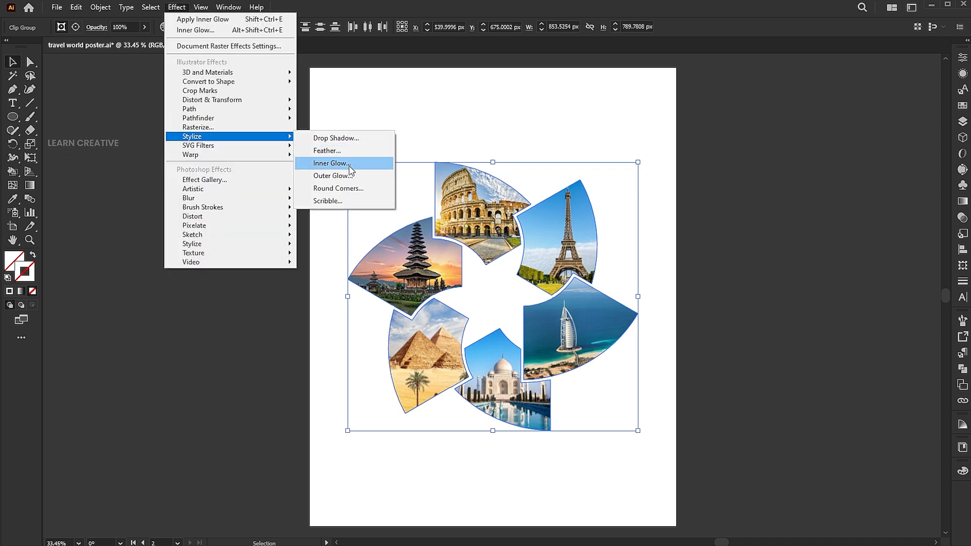
left_click(331, 163)
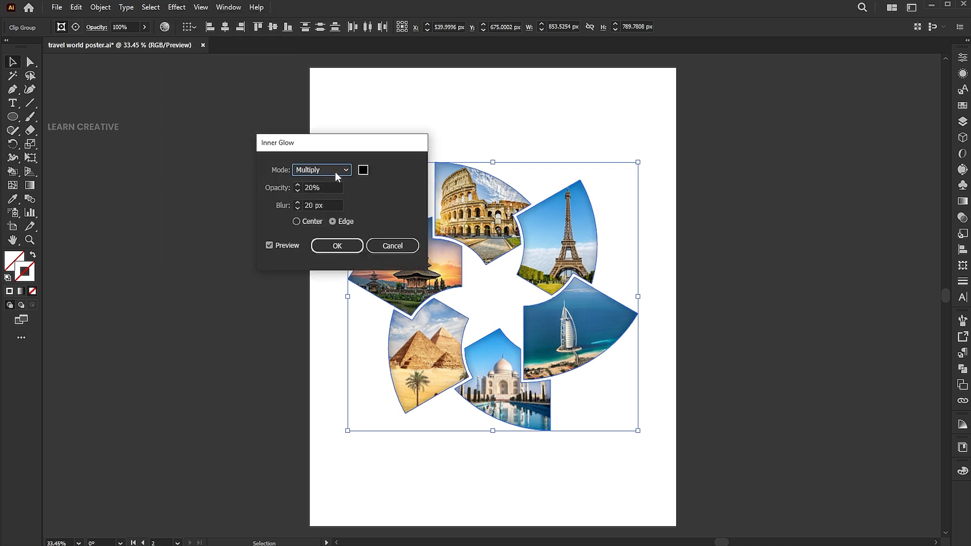
left_click(321, 169)
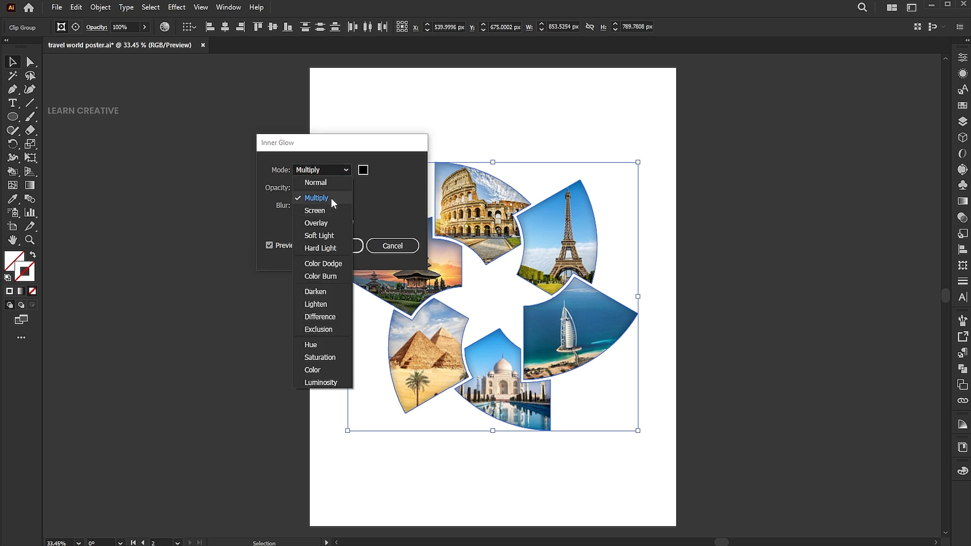
left_click(315, 197)
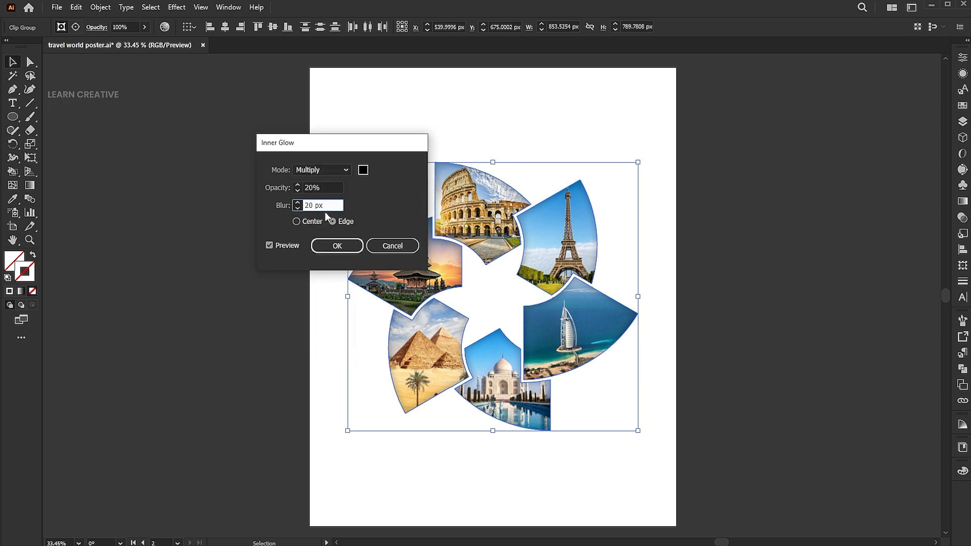
left_click(332, 221)
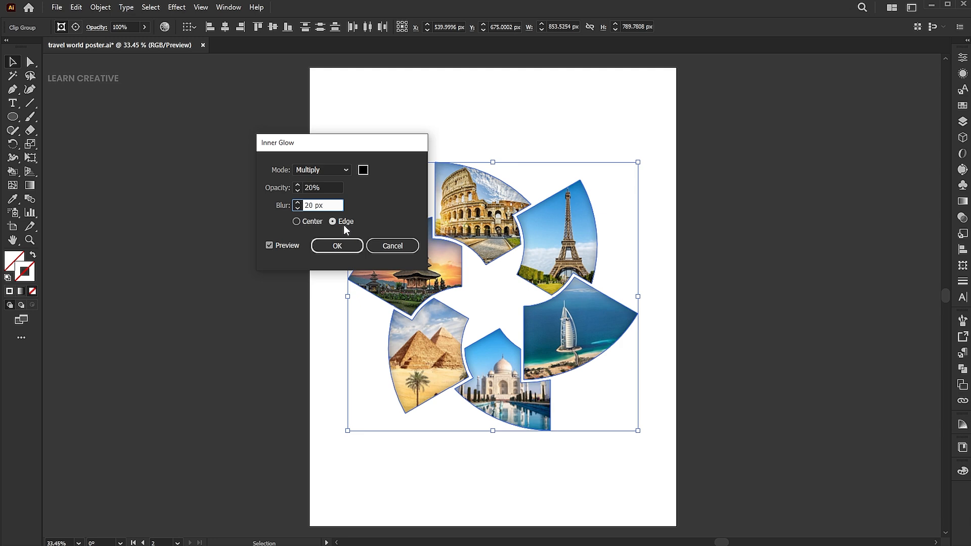
left_click(363, 170)
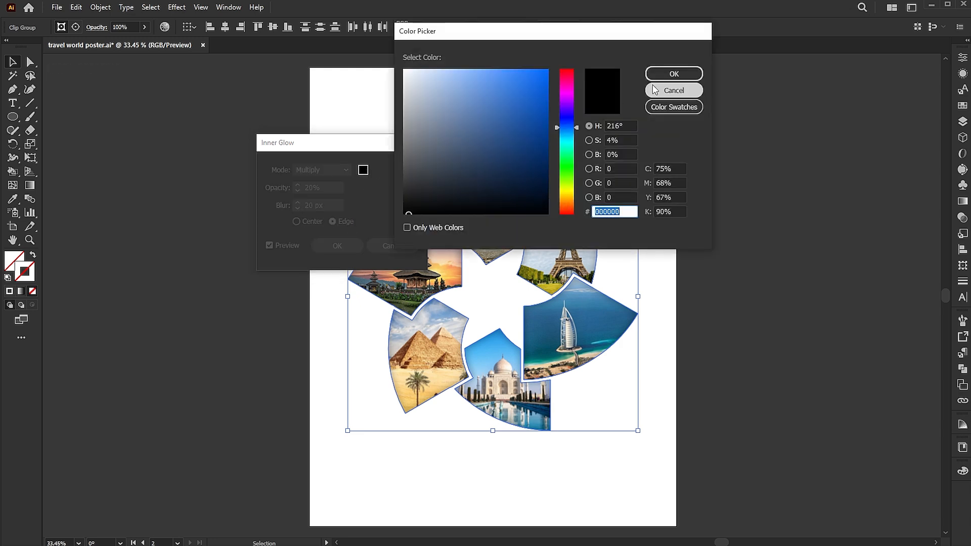
left_click(673, 90)
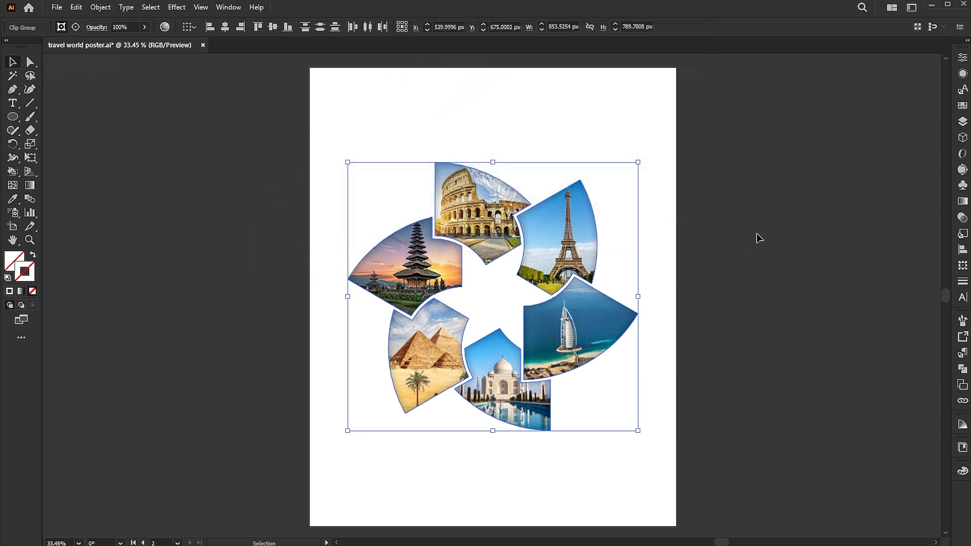
left_click(759, 238)
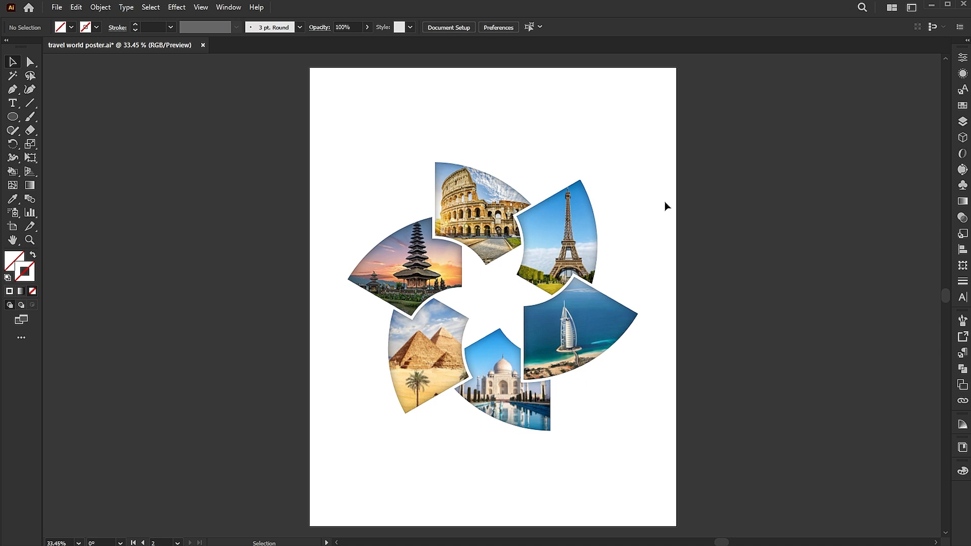
Step: Type the heading 'explore beautiful world' near the top of the poster
left_click(11, 103)
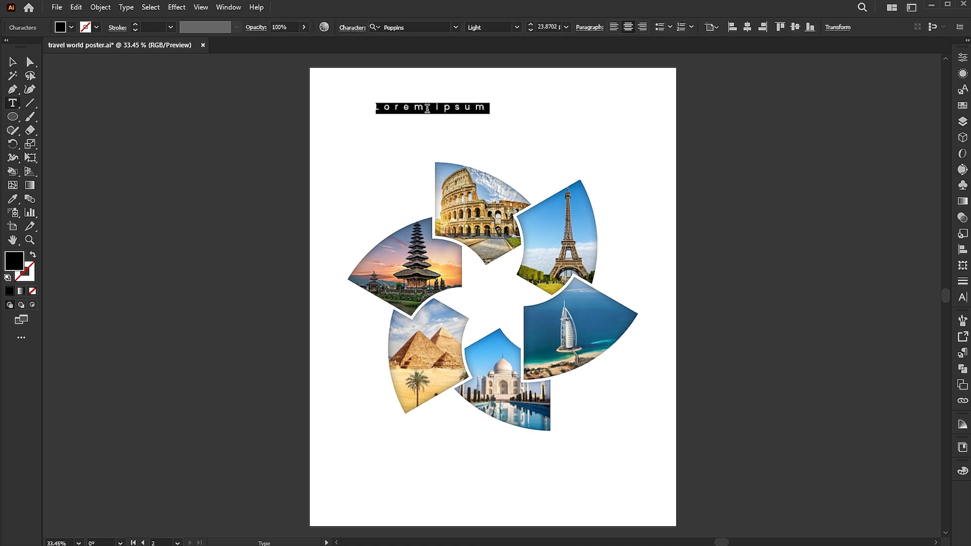
type("explore be")
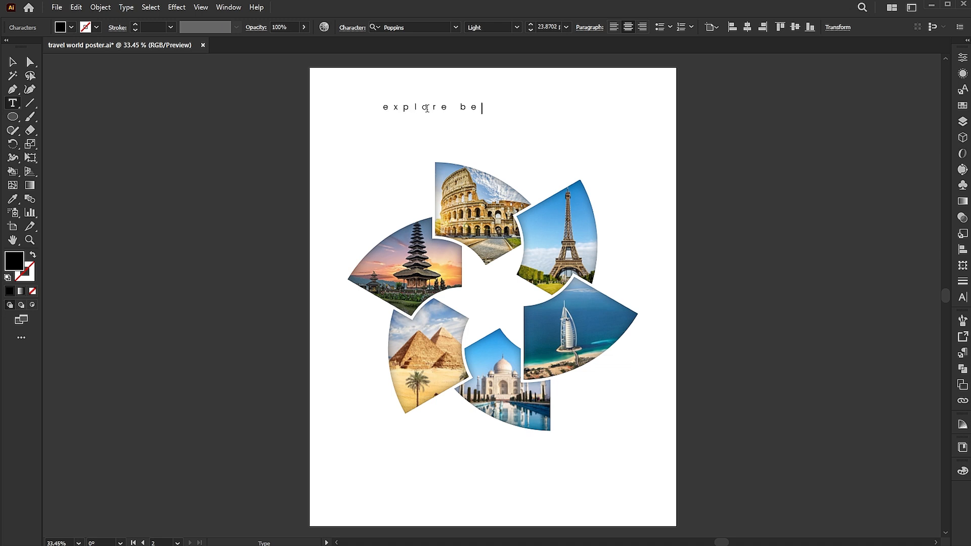
type("autiful")
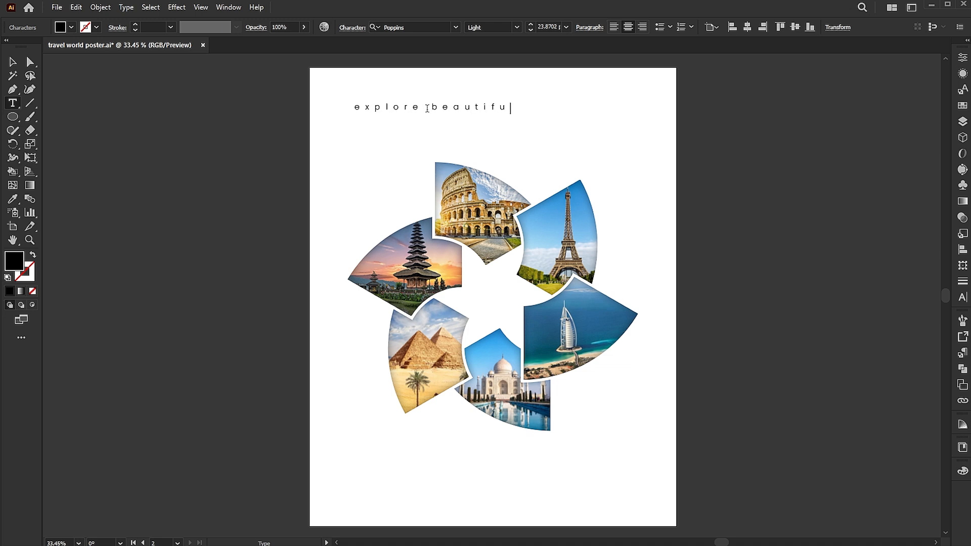
type("world")
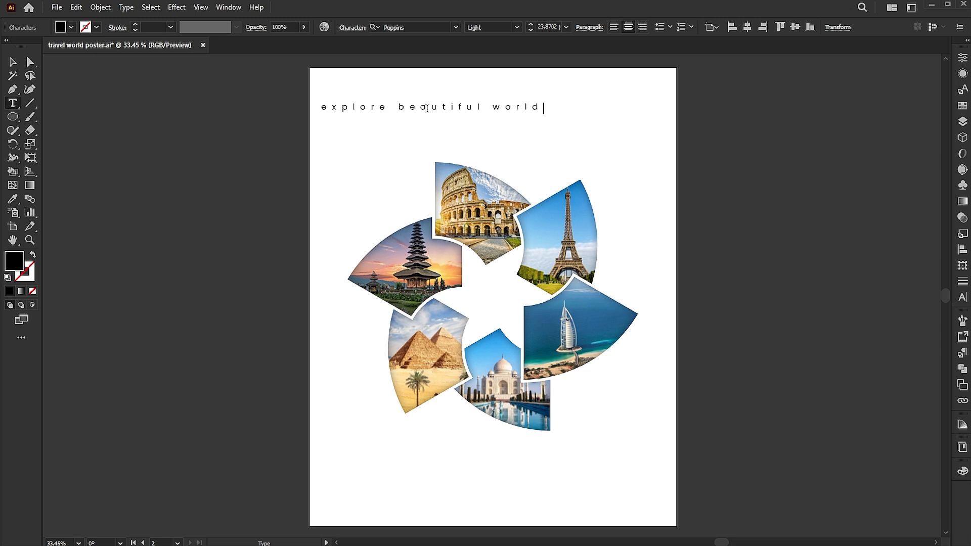
Step: Change the heading to UPPERCASE via Type > Change Case and deselect
left_click(126, 7)
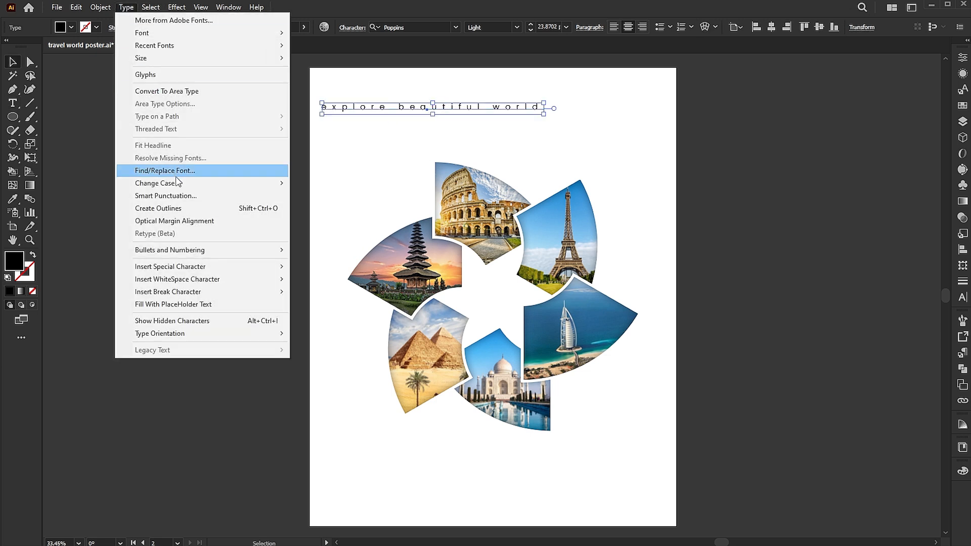
left_click(157, 183)
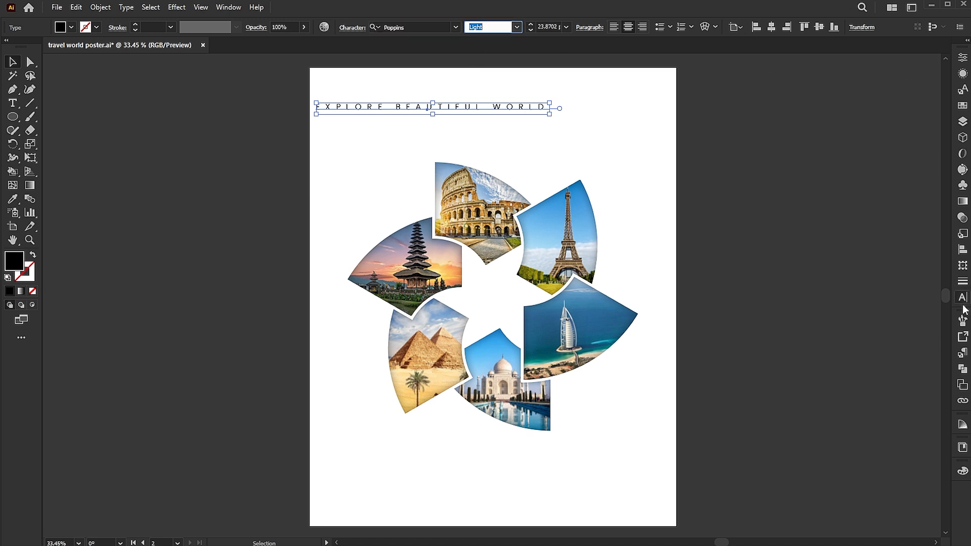
left_click(962, 297)
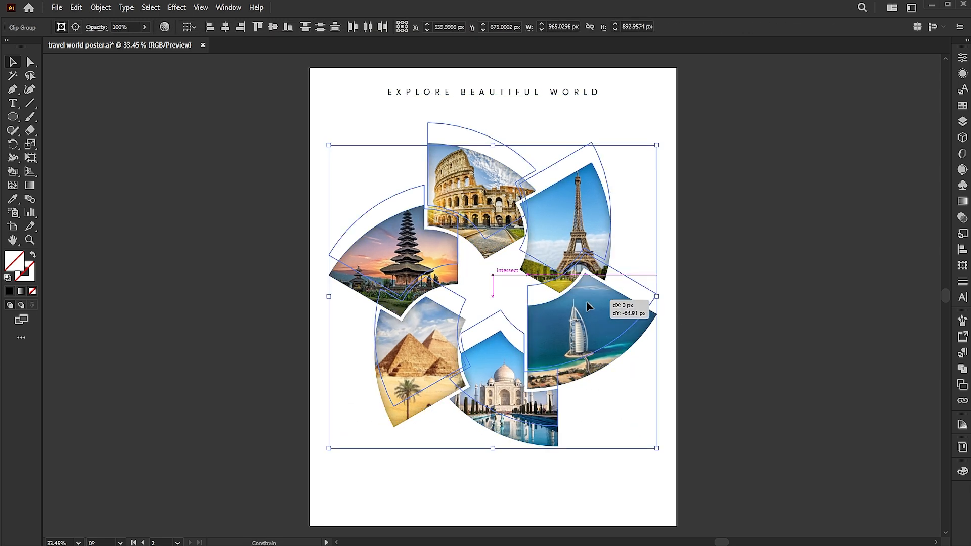
Step: Move the photo pinwheel below the heading and place the travel logo and bottom elements
left_click_drag(588, 308, 588, 267)
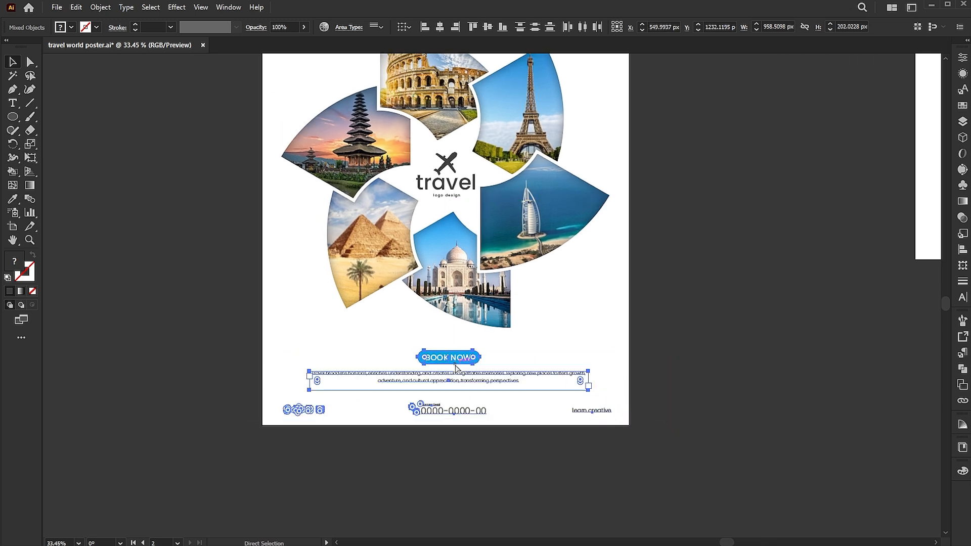
left_click(750, 309)
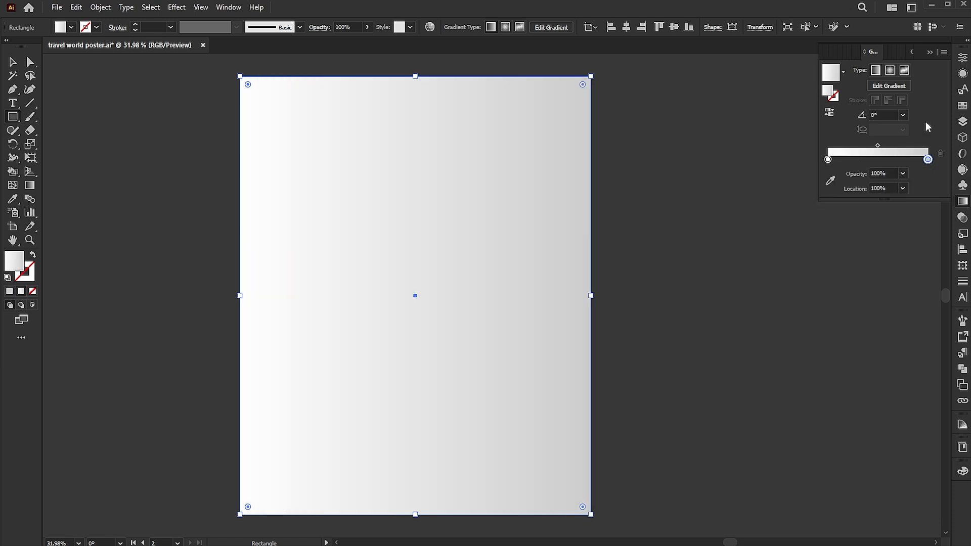
Step: Make the background rectangle's gradient radial gray and send it behind all the artwork
left_click(892, 70)
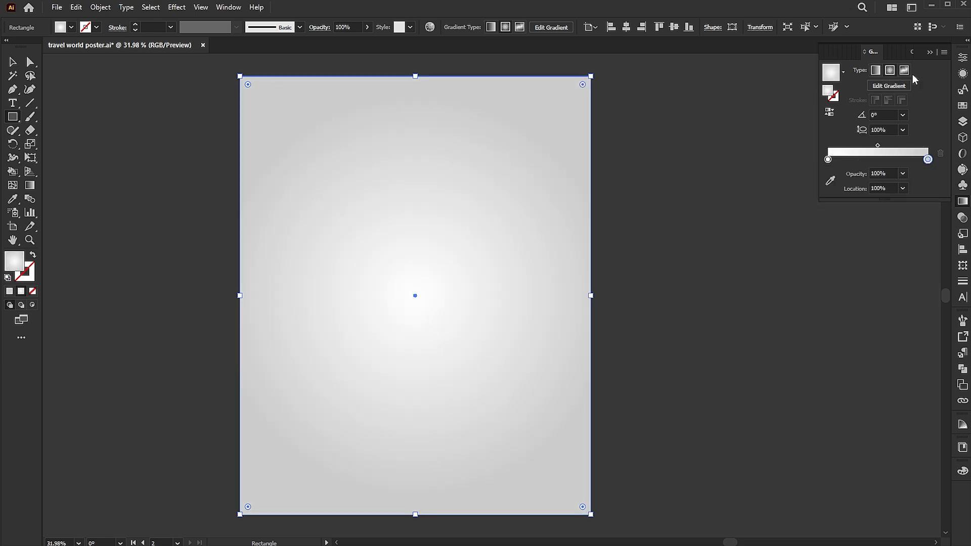
left_click(31, 185)
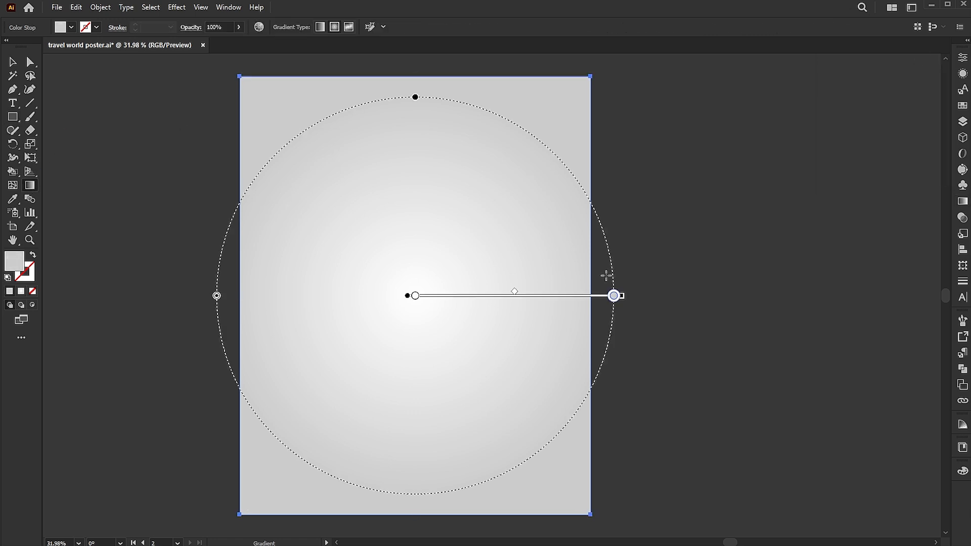
left_click(11, 63)
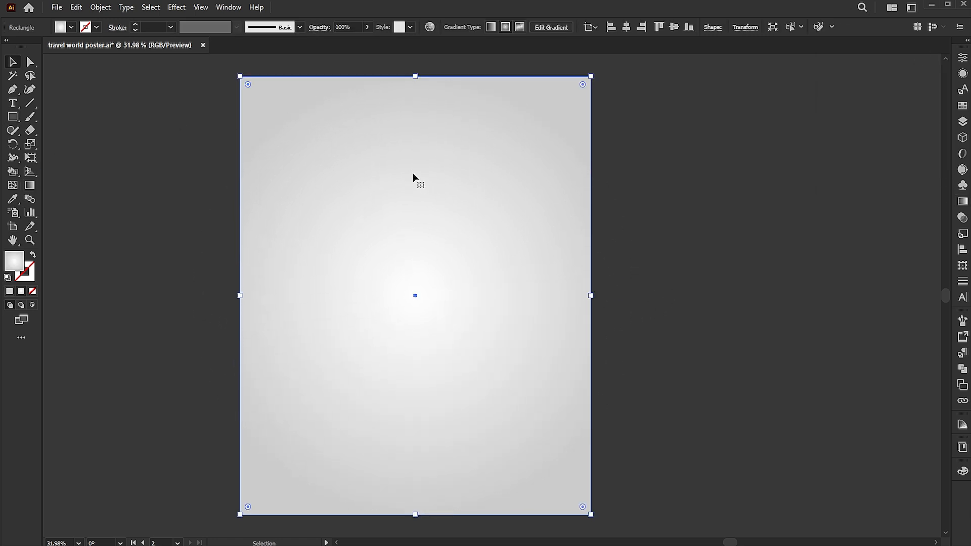
right_click(414, 178)
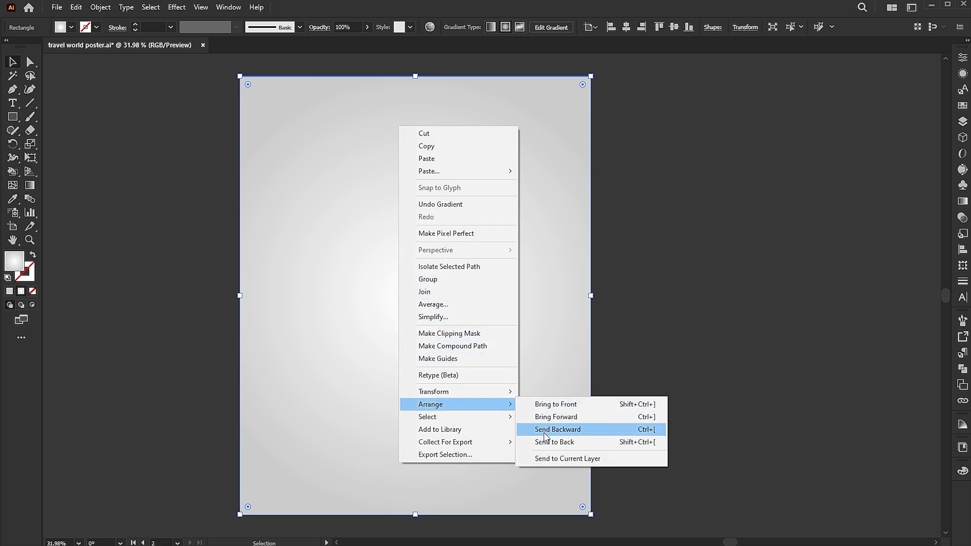
left_click(557, 429)
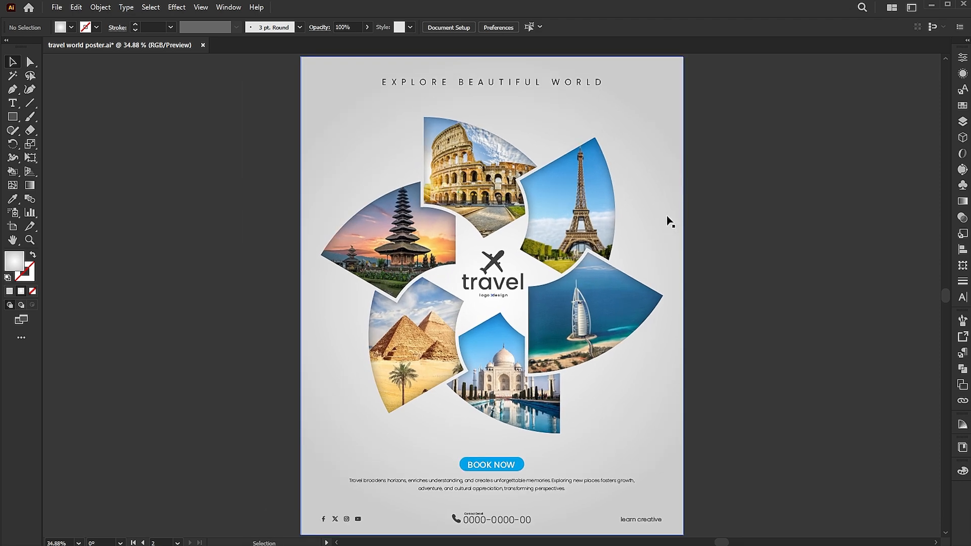
mouse_move(767, 217)
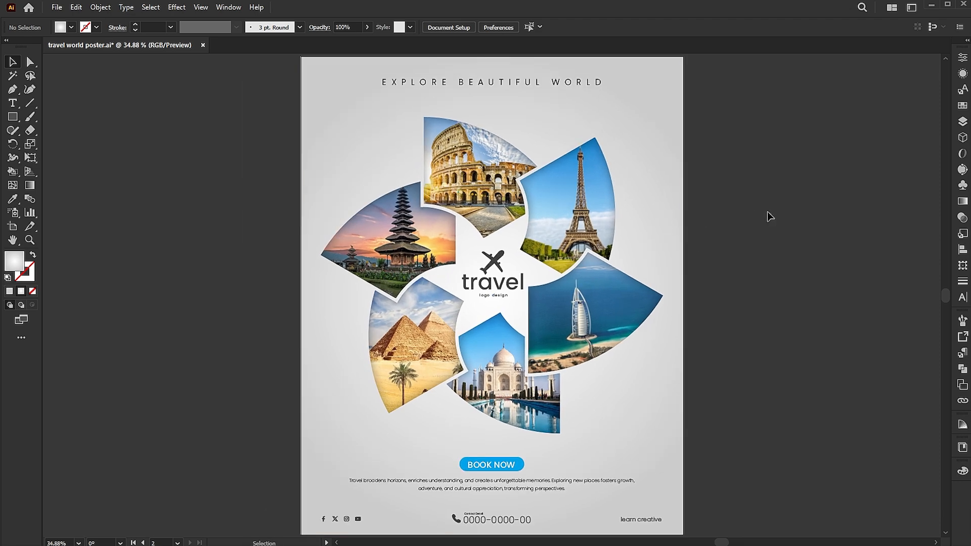